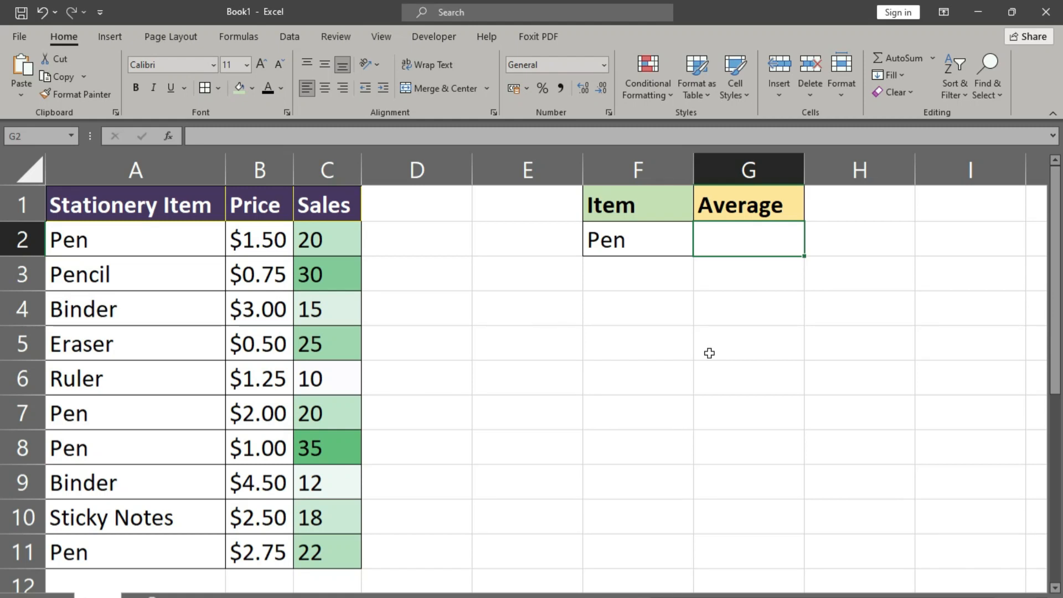
pyautogui.moveTo(740, 267)
pyautogui.write('=')
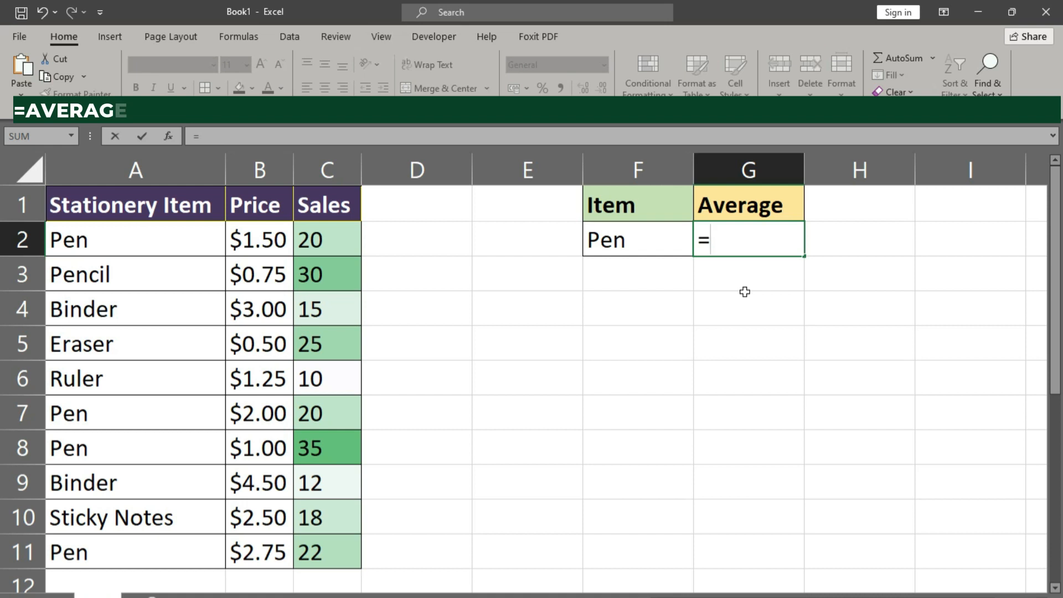
# Step: Start G2 as =AVERAGE(IF( with absolute $A$2:$A$11 and $C$2:$C$ references drafted
pyautogui.write('average')
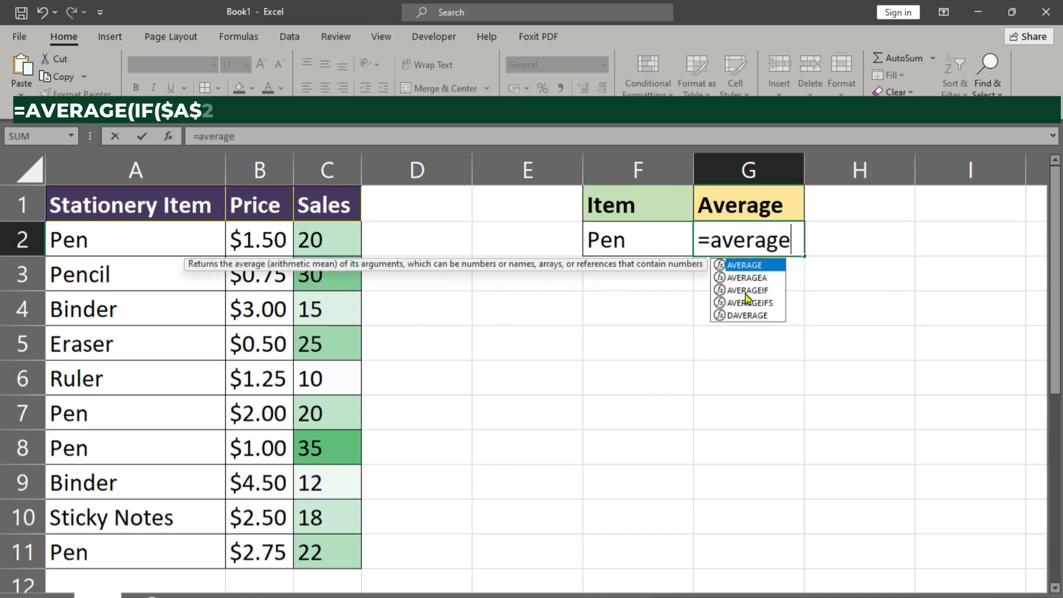
pyautogui.write('$A$2:$A$11=F')
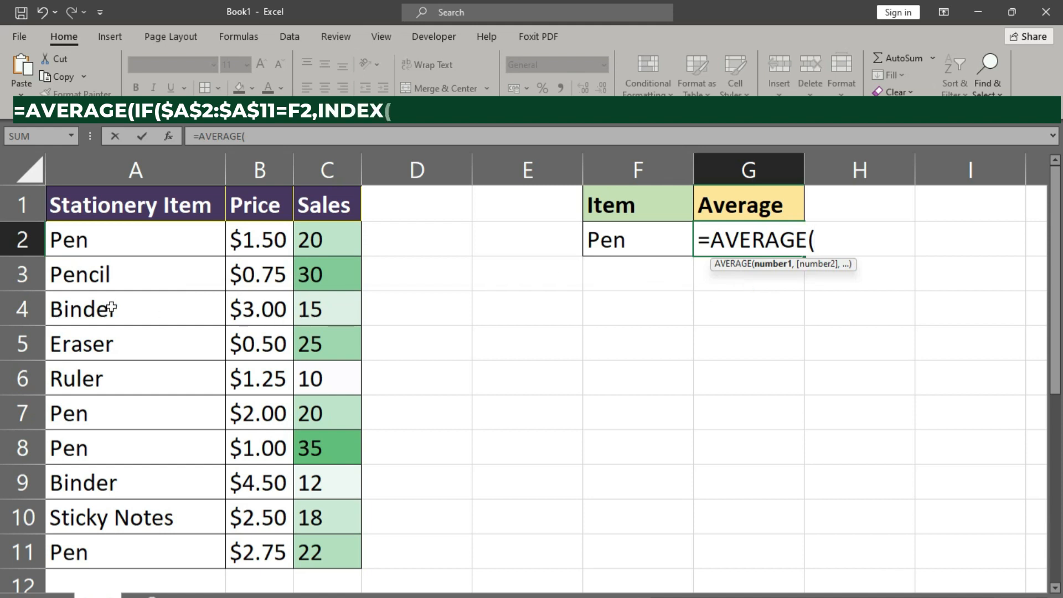
pyautogui.write('$C$2:$C$')
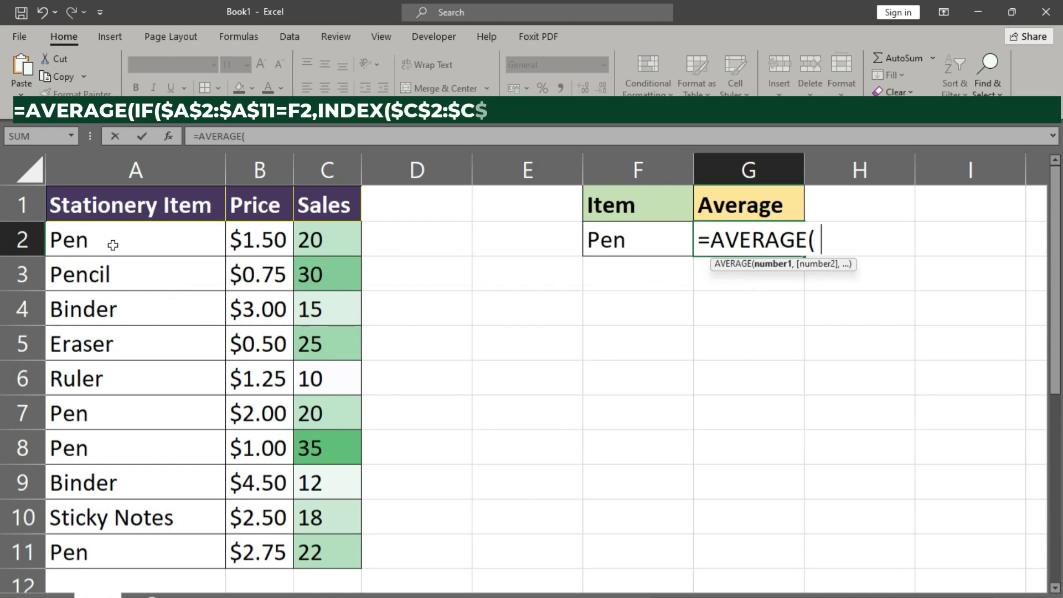
pyautogui.write('IF(')
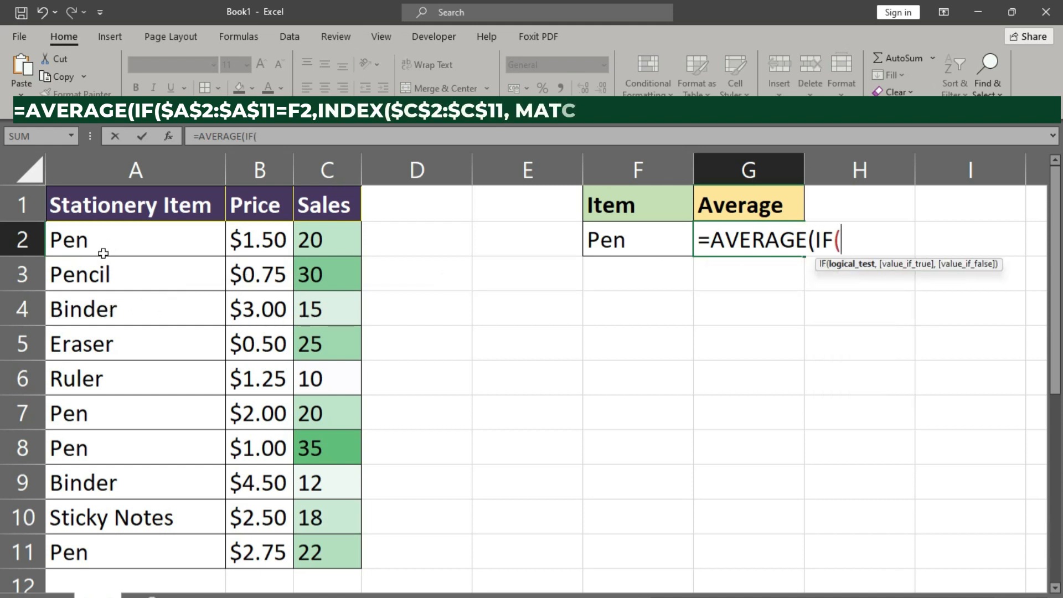
# Step: Make IF test the absolute item range $A$2:$A$11 against Pen in F2
pyautogui.moveTo(102, 239); pyautogui.dragTo(102, 552)
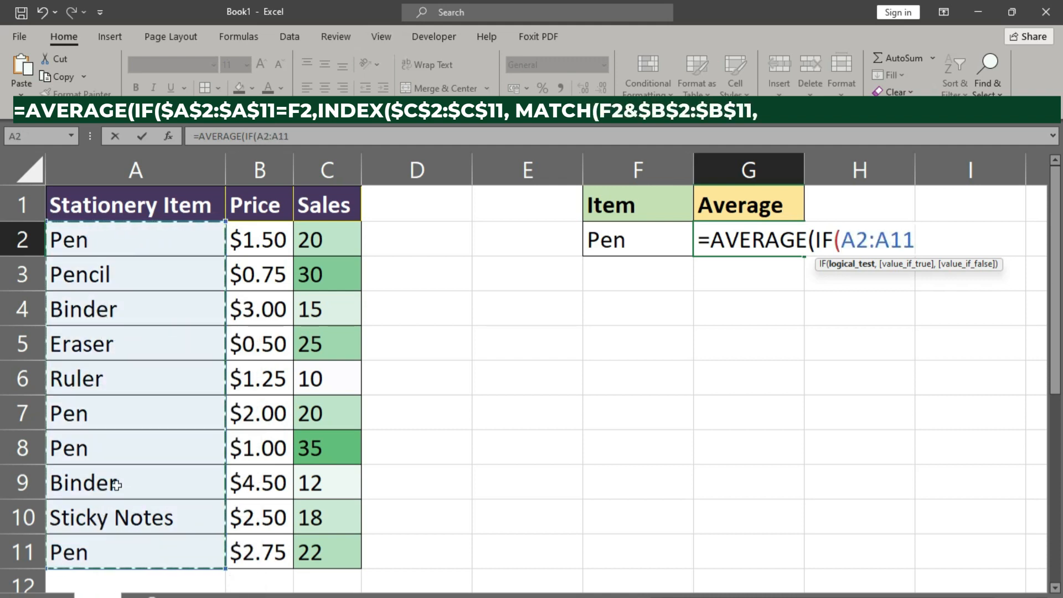
pyautogui.press('f4')
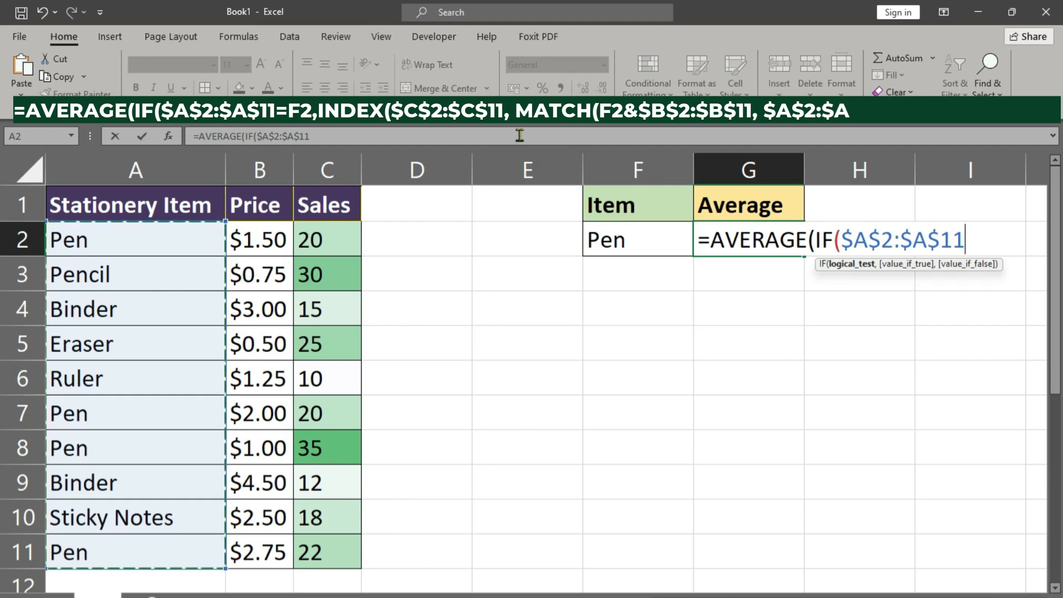
pyautogui.write('=')
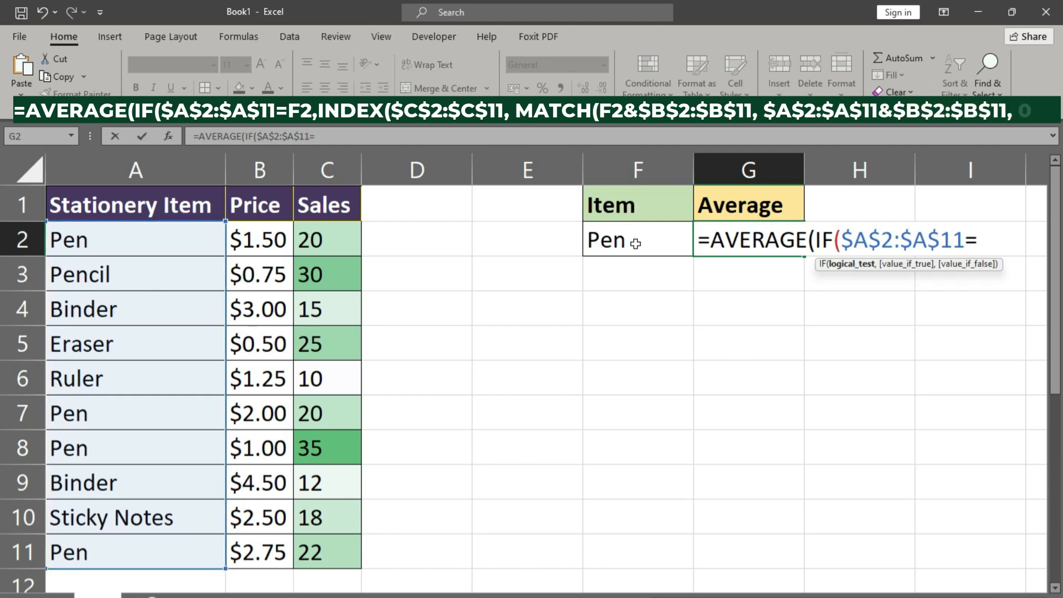
pyautogui.click(636, 240)
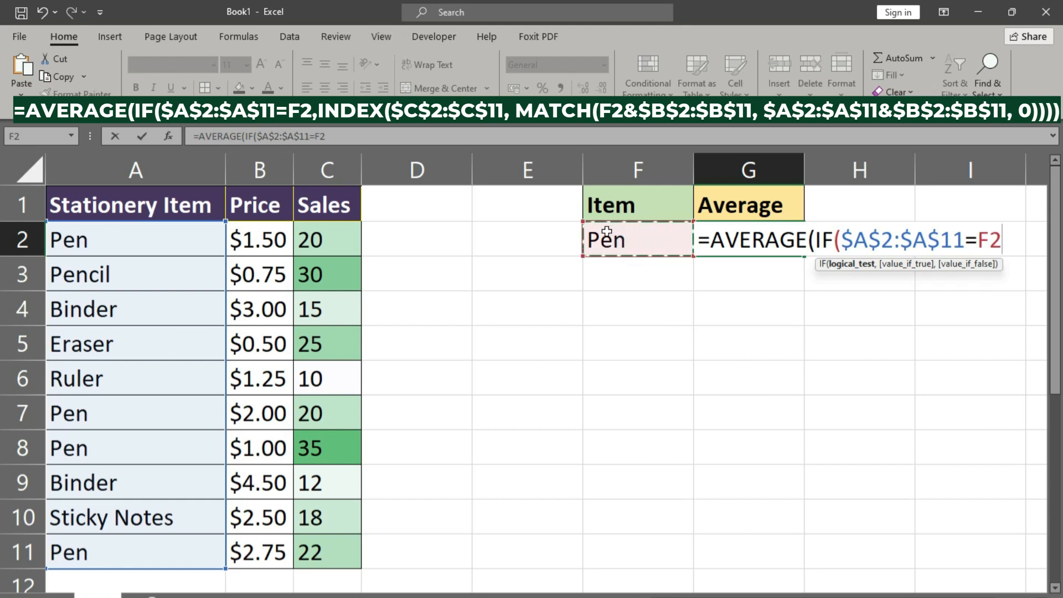
pyautogui.write(',')
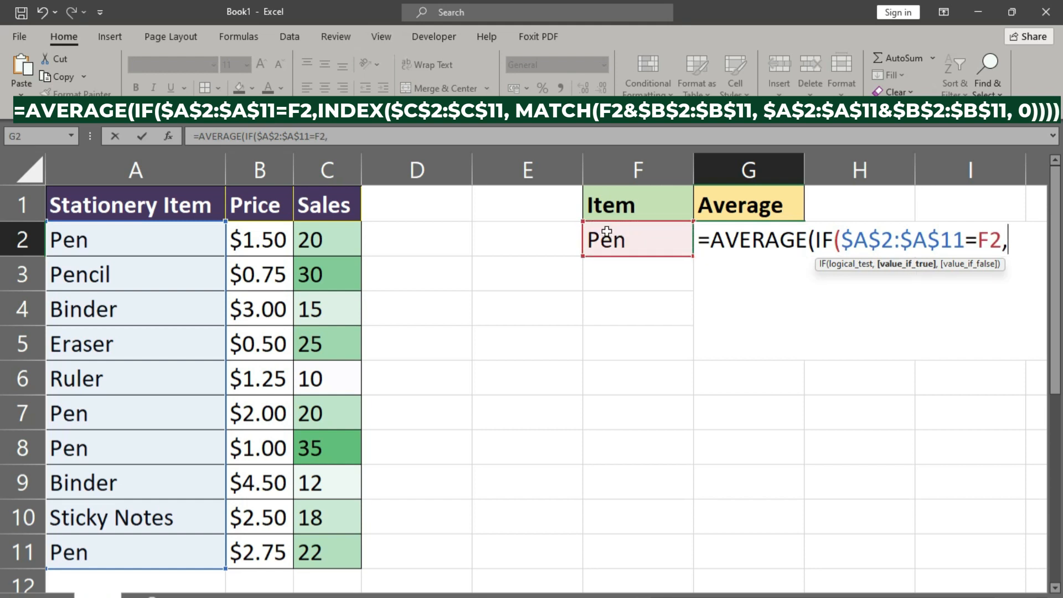
# Step: Return Sales via INDEX($C$2:$C$11, MATCH(F2&$B$2:$B$11, $A$2:$A$11&$B$2:$B$11, 0)) and close the formula
pyautogui.write('INDEX($C$2:$C$11, MATCH(F2&$B$2:$B$11, $A$2:$A$11&$B$2:$B$11, 0))))')
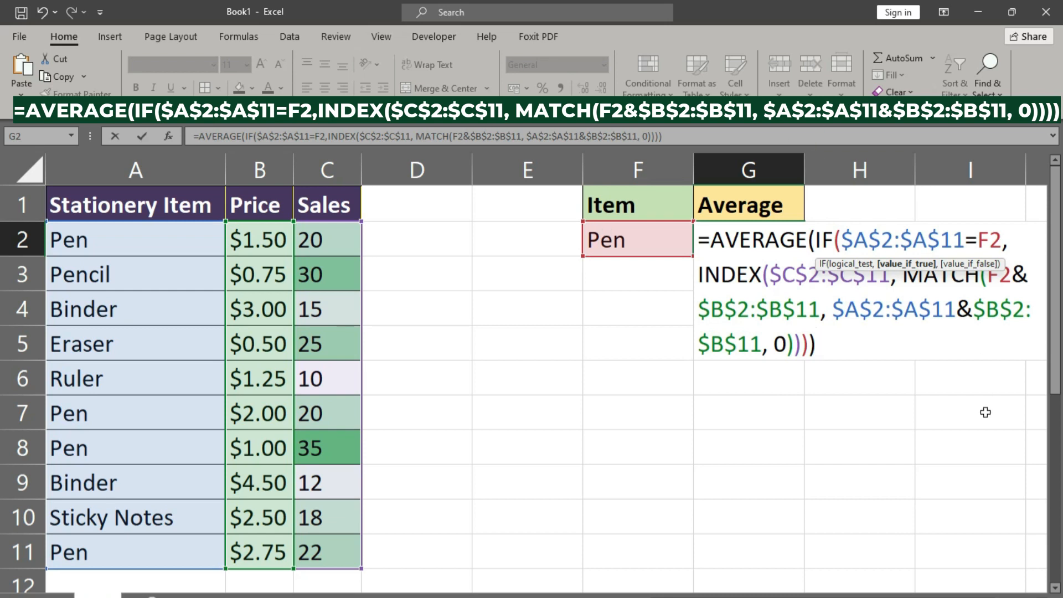